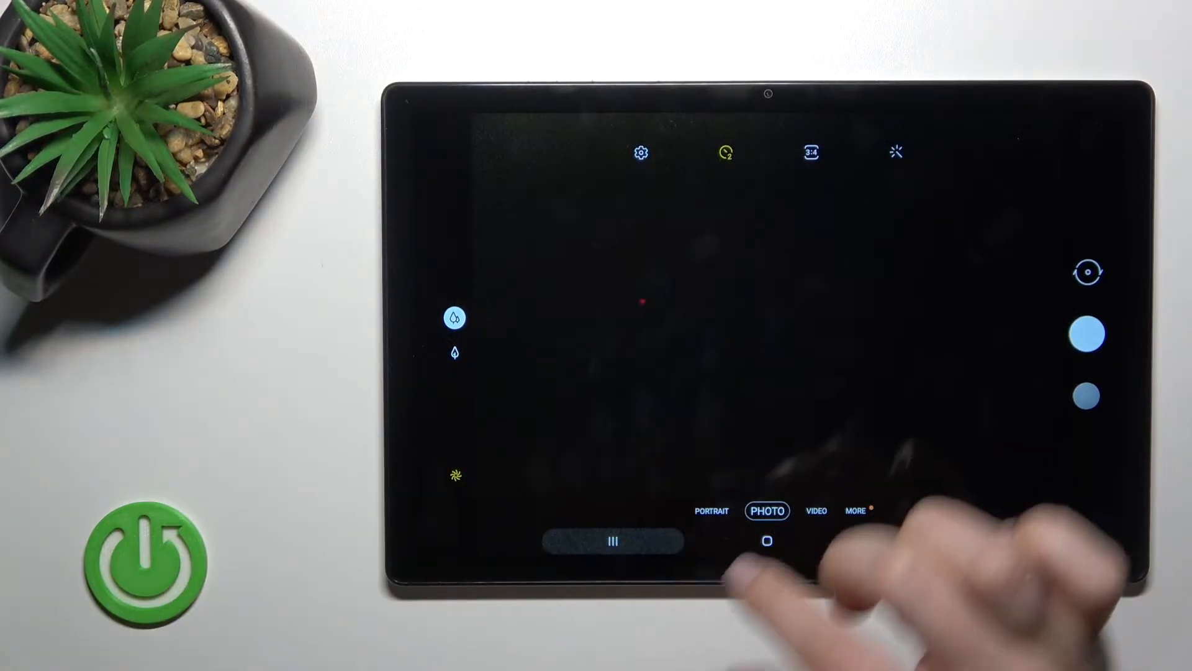
Step: Launch YouTube Music from the camera via the side key double press
{"action": "left_click", "coordinate": [766, 540]}
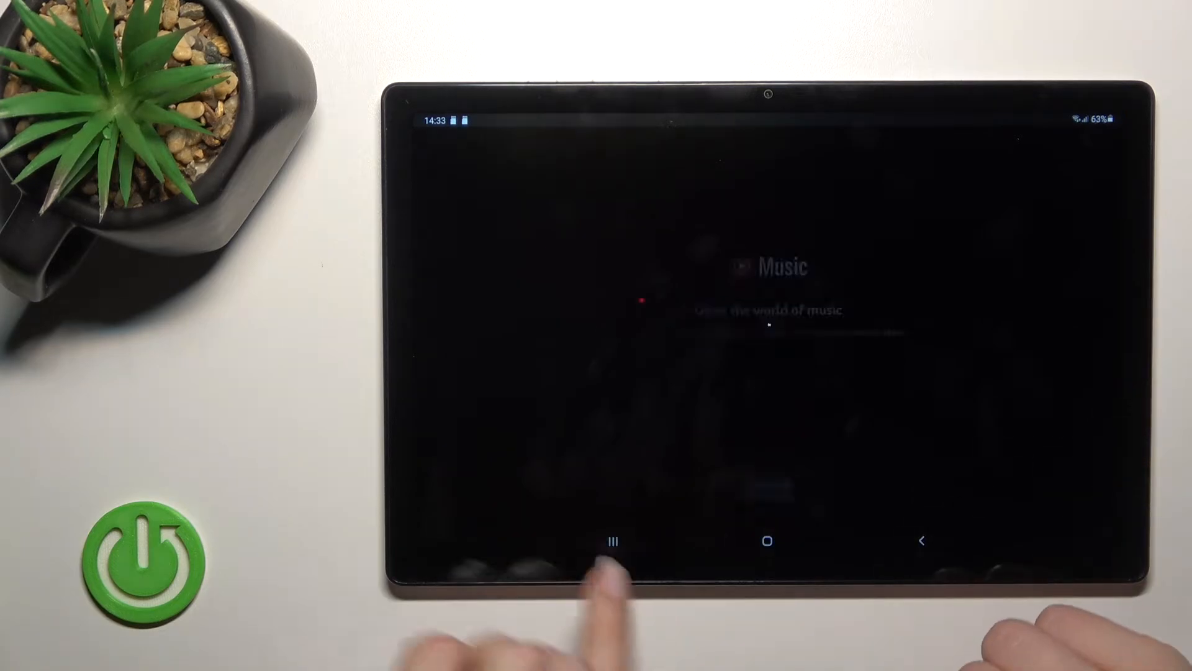
Step: Switch from YouTube Music back to the Settings Side key page via Recents
{"action": "left_click", "coordinate": [612, 540]}
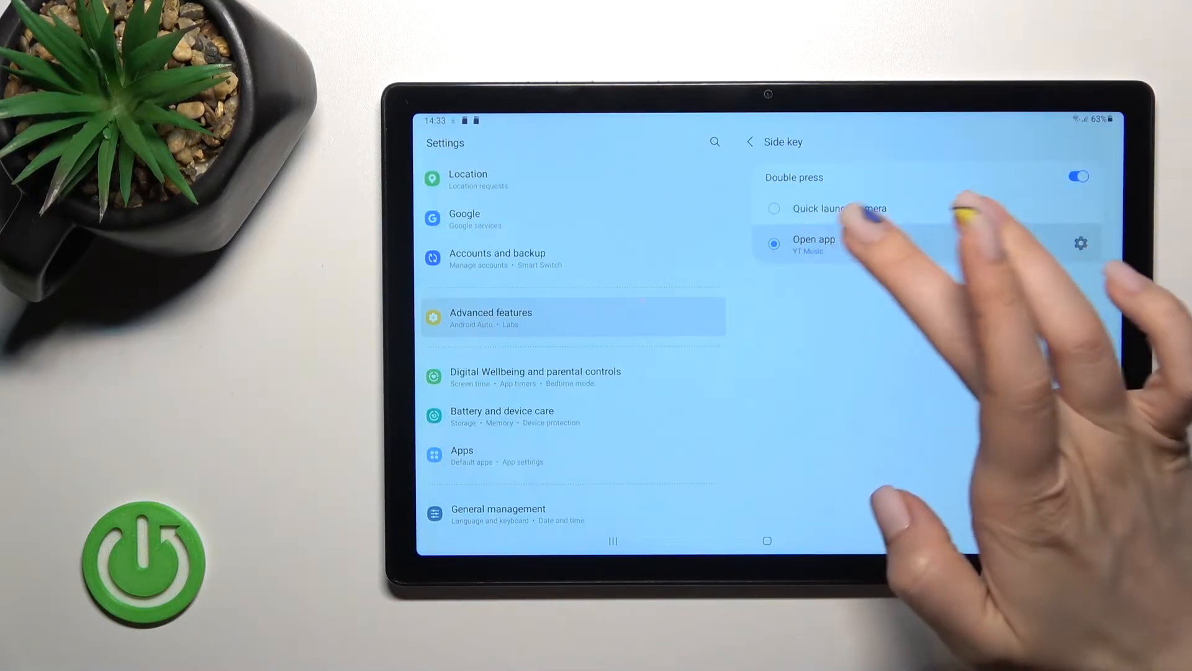
Step: Set double press to Open app, view its app list, then show recent apps
{"action": "left_click", "coordinate": [773, 208]}
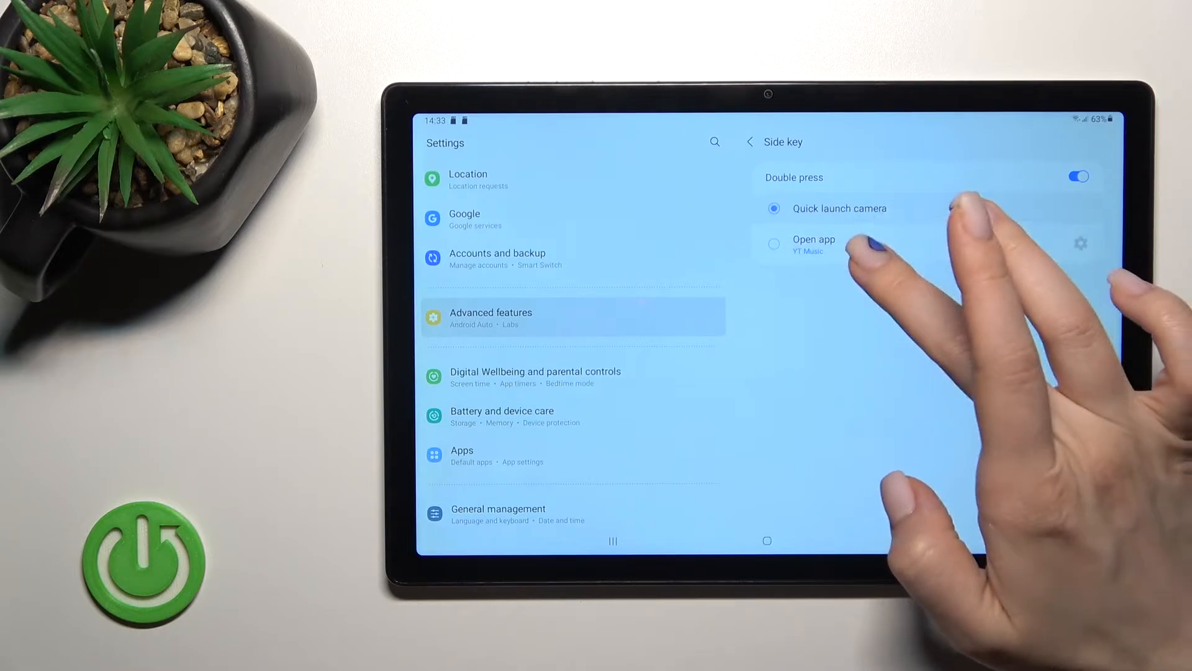
{"action": "left_click", "coordinate": [773, 244]}
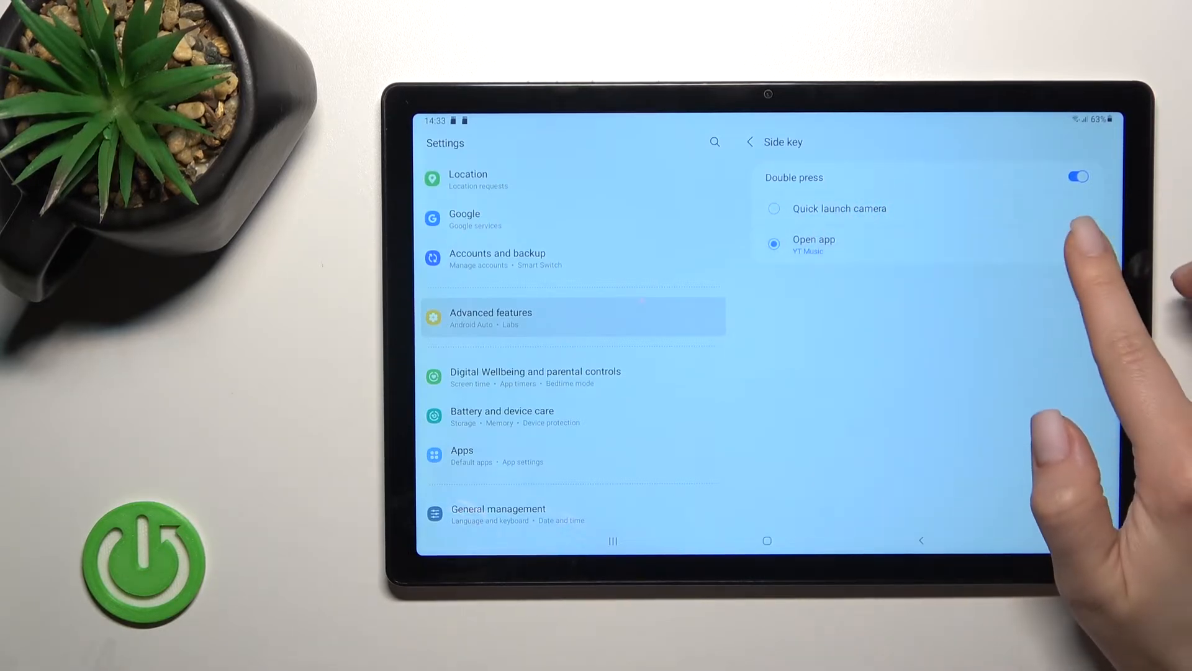
{"action": "left_click", "coordinate": [812, 245]}
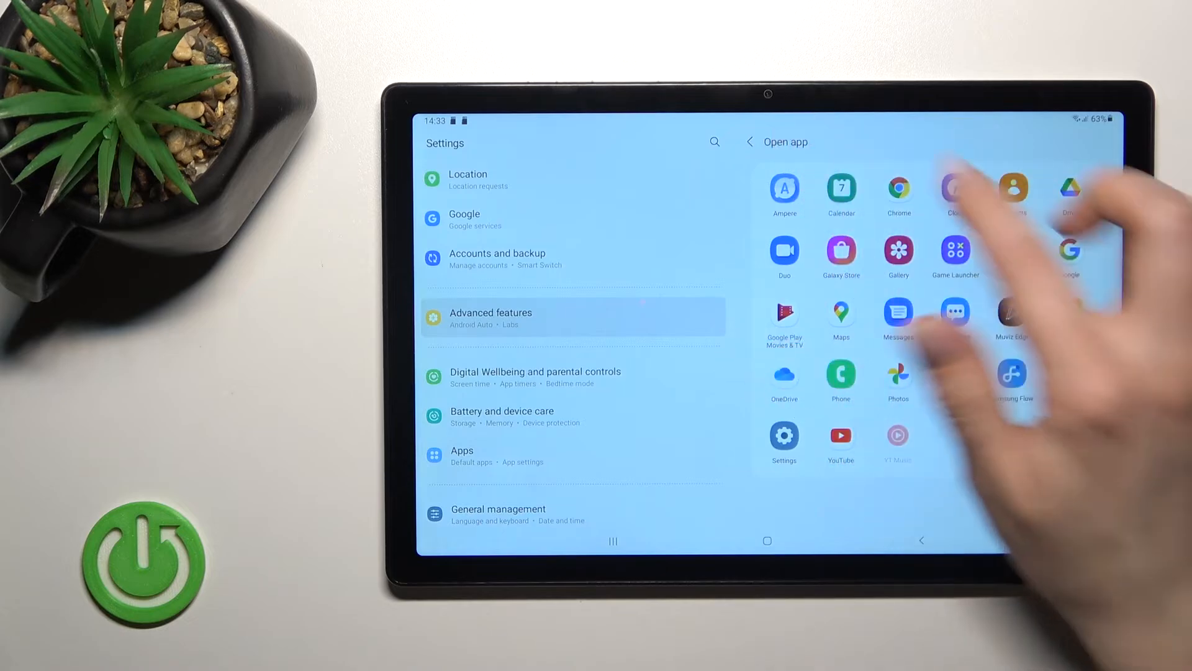
{"action": "left_click", "coordinate": [767, 540]}
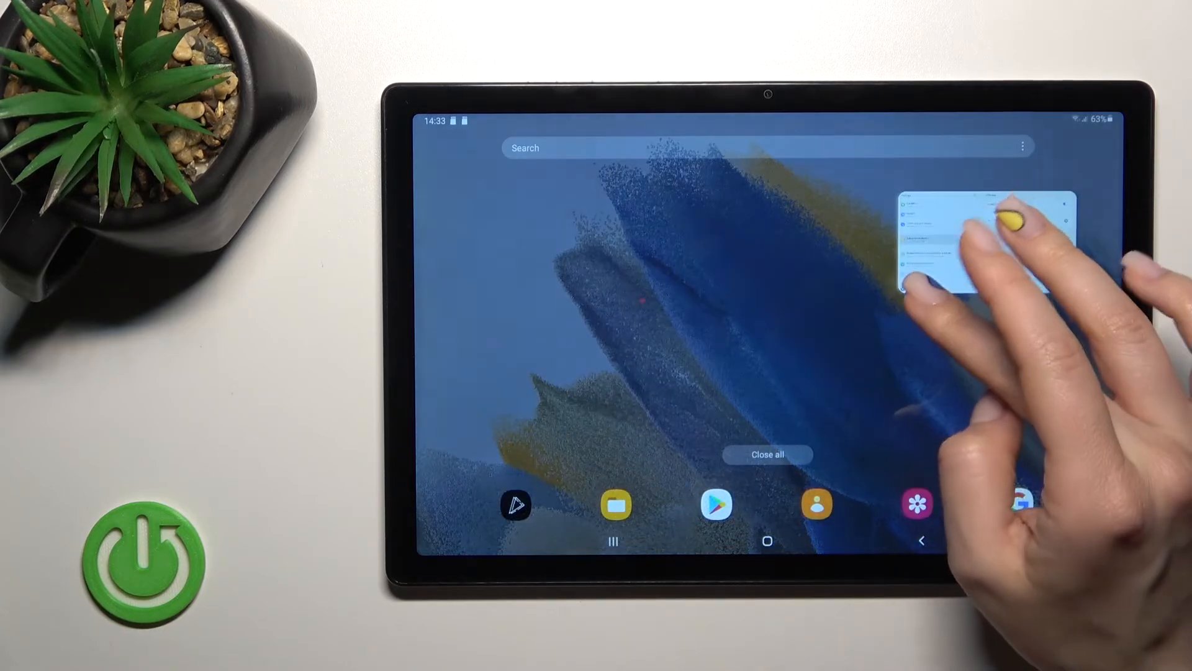